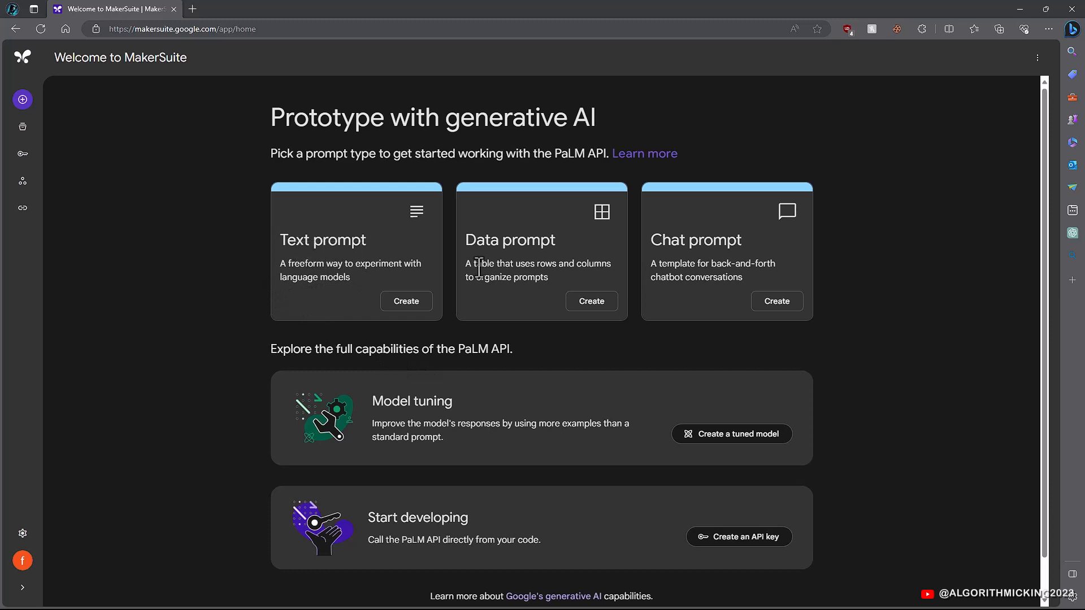
{"action": "mouse_move", "coordinate": [651, 244]}
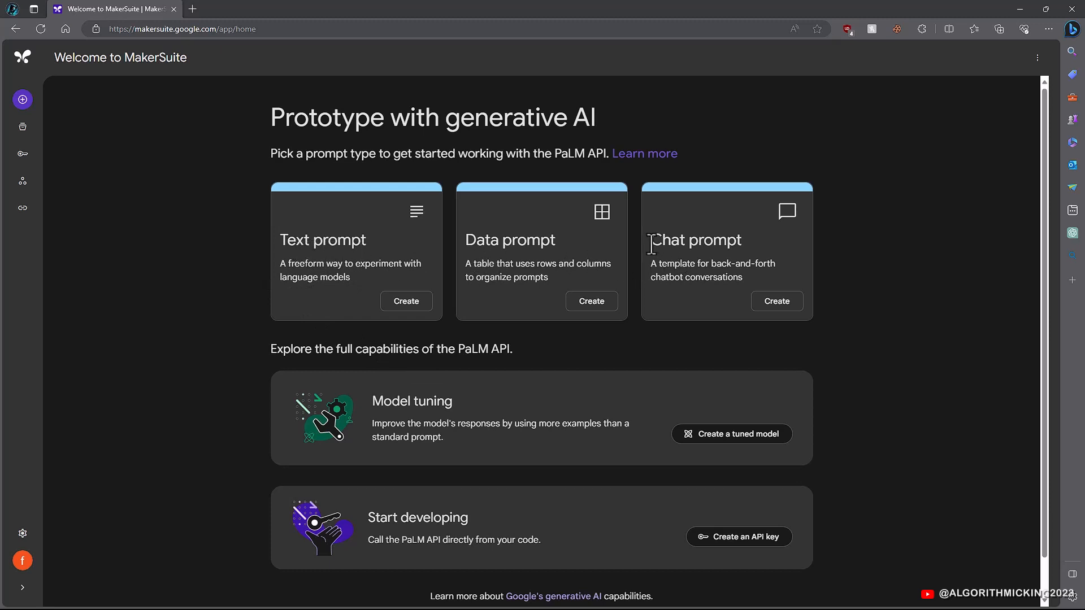
{"action": "mouse_move", "coordinate": [548, 366]}
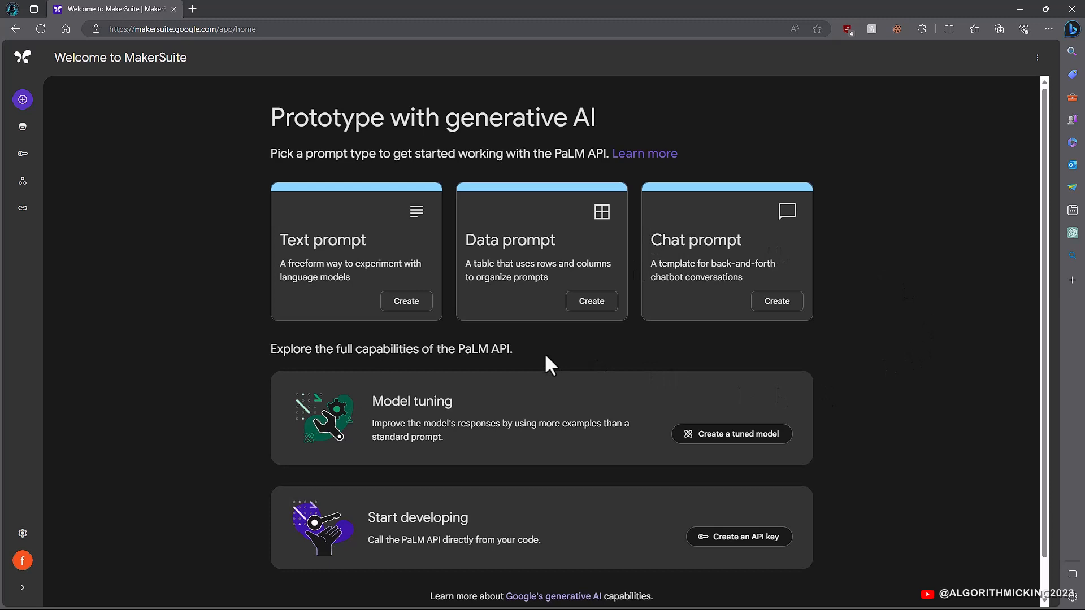
{"action": "mouse_move", "coordinate": [327, 319]}
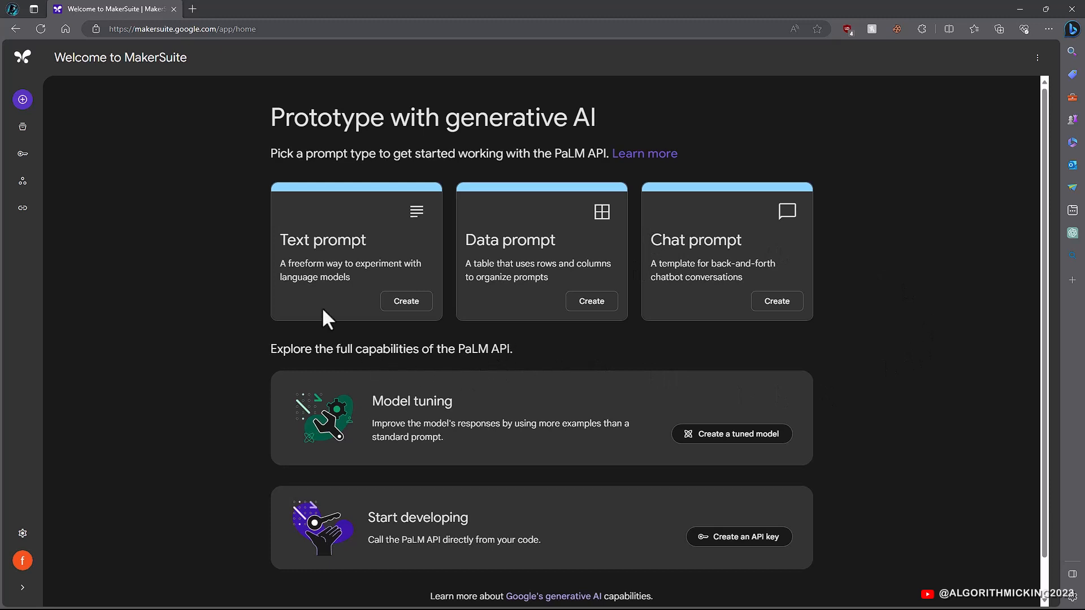
{"action": "mouse_move", "coordinate": [406, 308]}
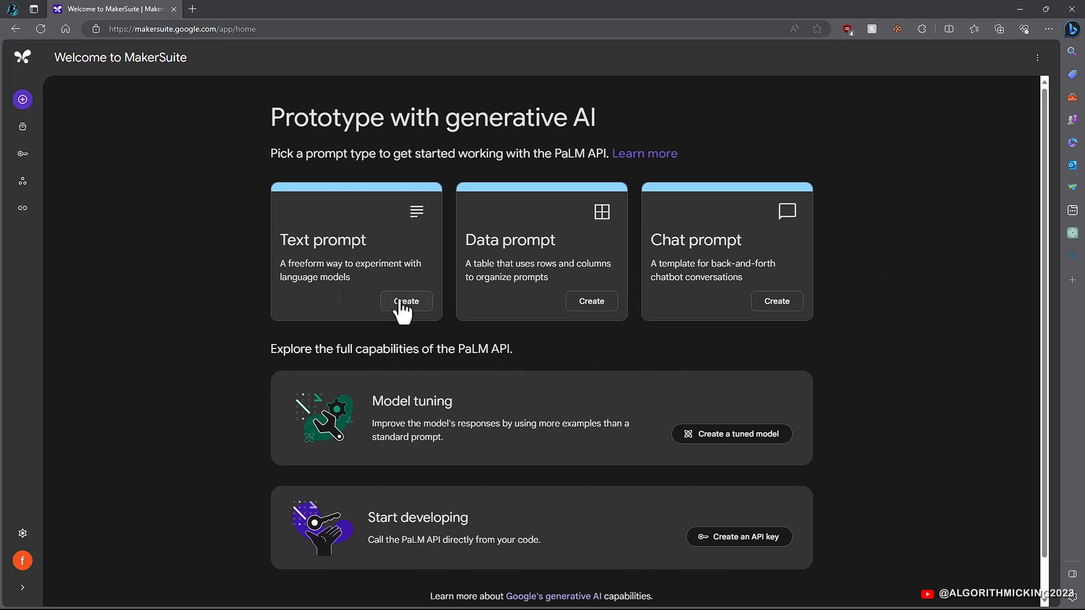
Run a new freeform text prompt "who are you?" to get PaLM 2's self-description.
{"action": "left_click", "coordinate": [406, 301]}
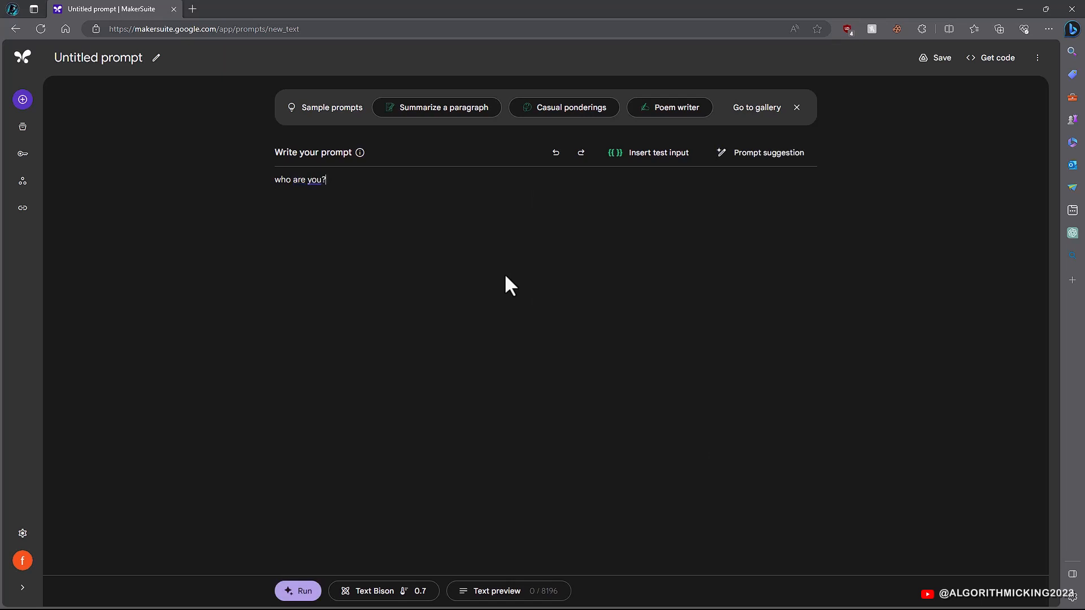
{"action": "left_click", "coordinate": [299, 590]}
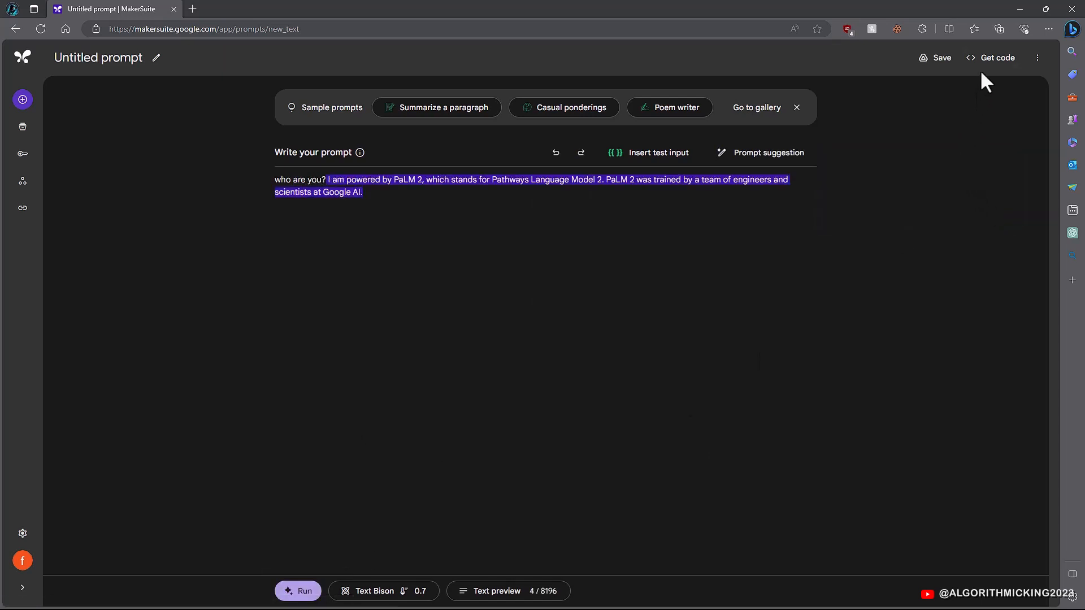
View the Get code snippet for the prompt in Python and JSON and copy it.
{"action": "left_click", "coordinate": [997, 57]}
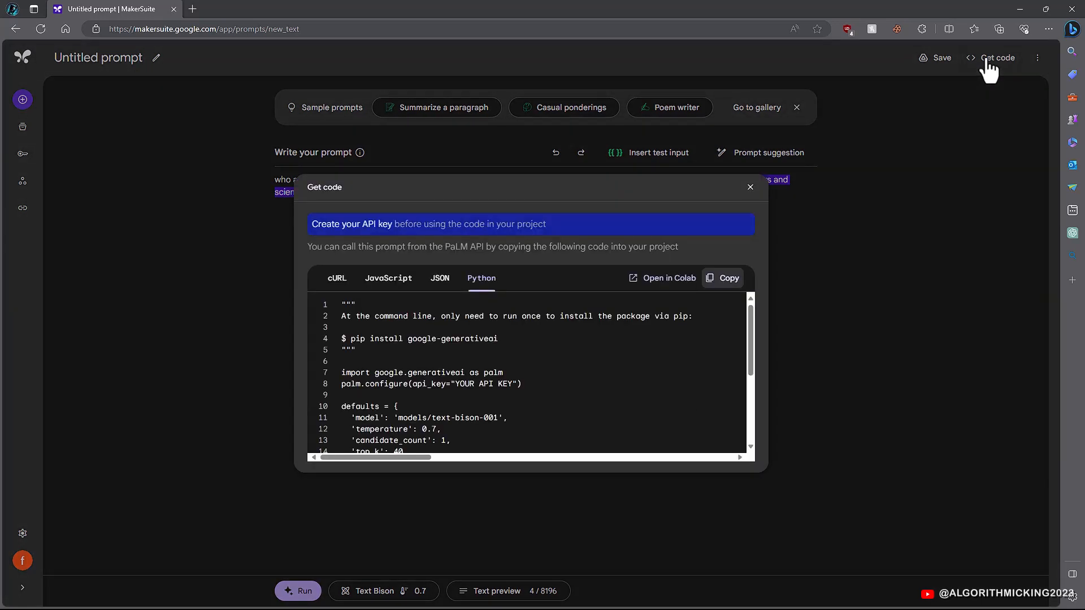
{"action": "scroll", "scroll_direction": "down", "scroll_amount": 3}
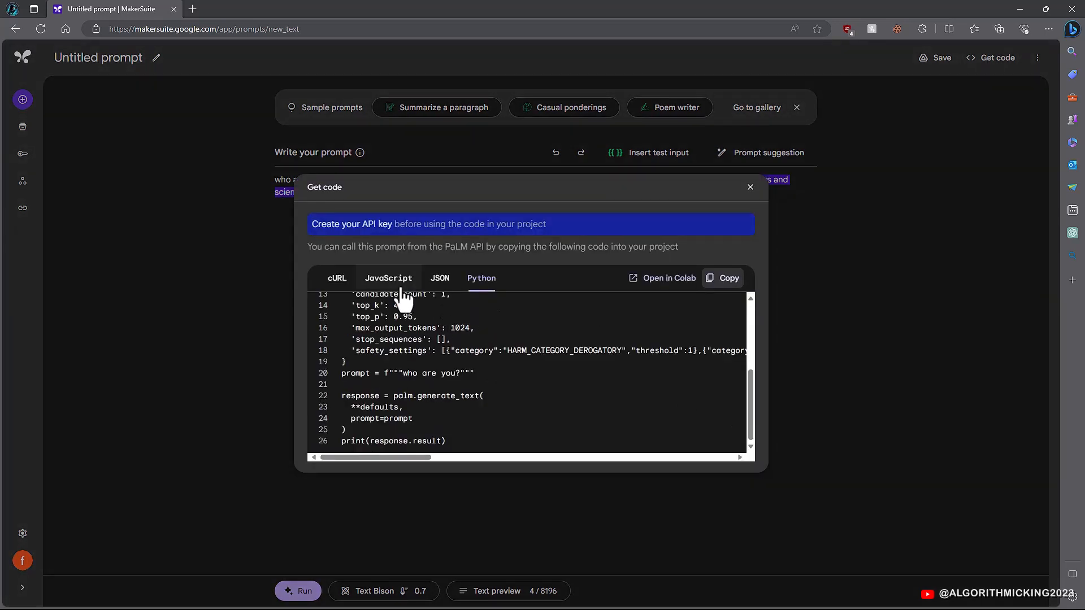
{"action": "left_click", "coordinate": [440, 278]}
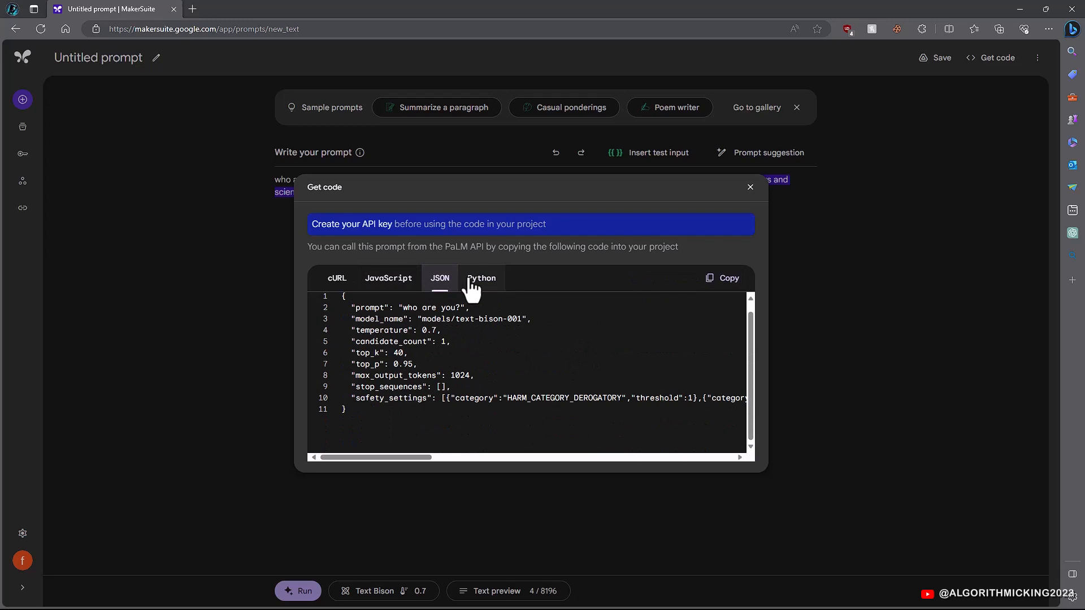
{"action": "left_click", "coordinate": [481, 278]}
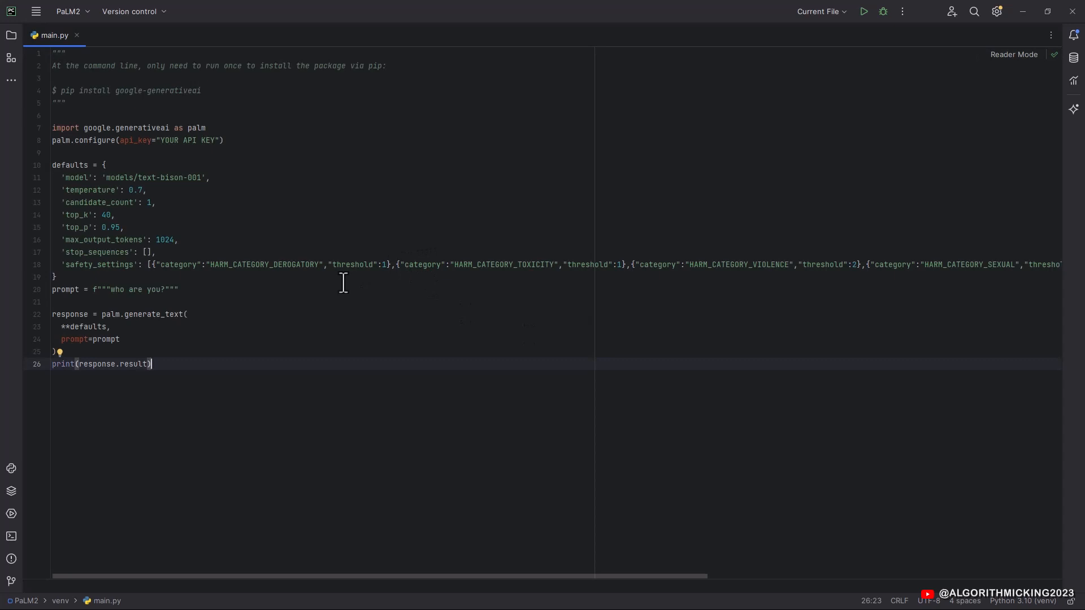
Bring up a PowerShell terminal in the PaLM2 project's virtual environment.
{"action": "left_click", "coordinate": [11, 536]}
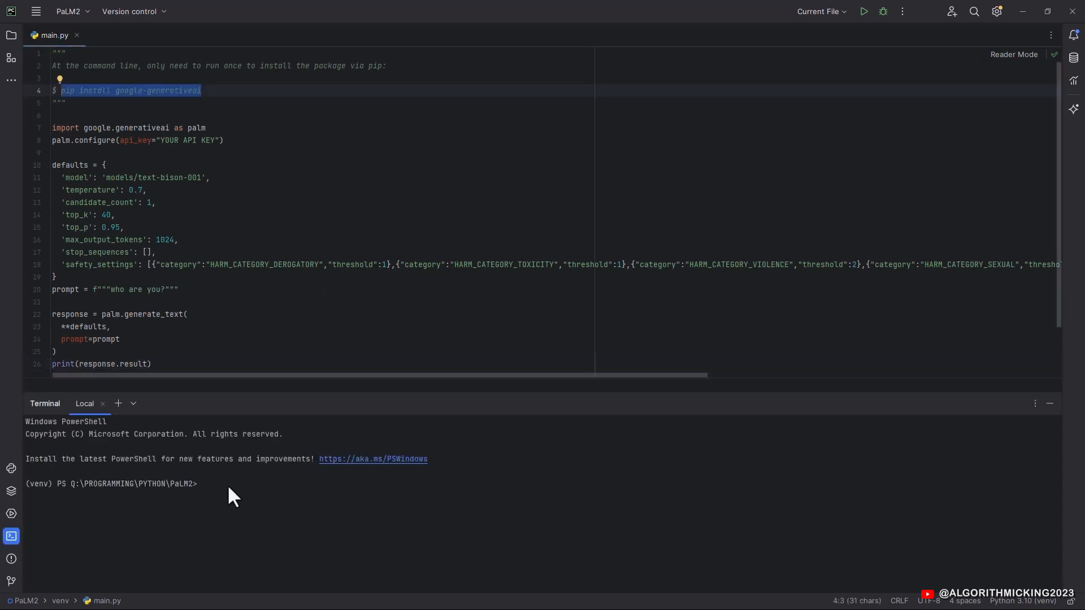
Install google-generativeai with pip in the project terminal.
{"action": "type", "text": "pip install google-generativeai"}
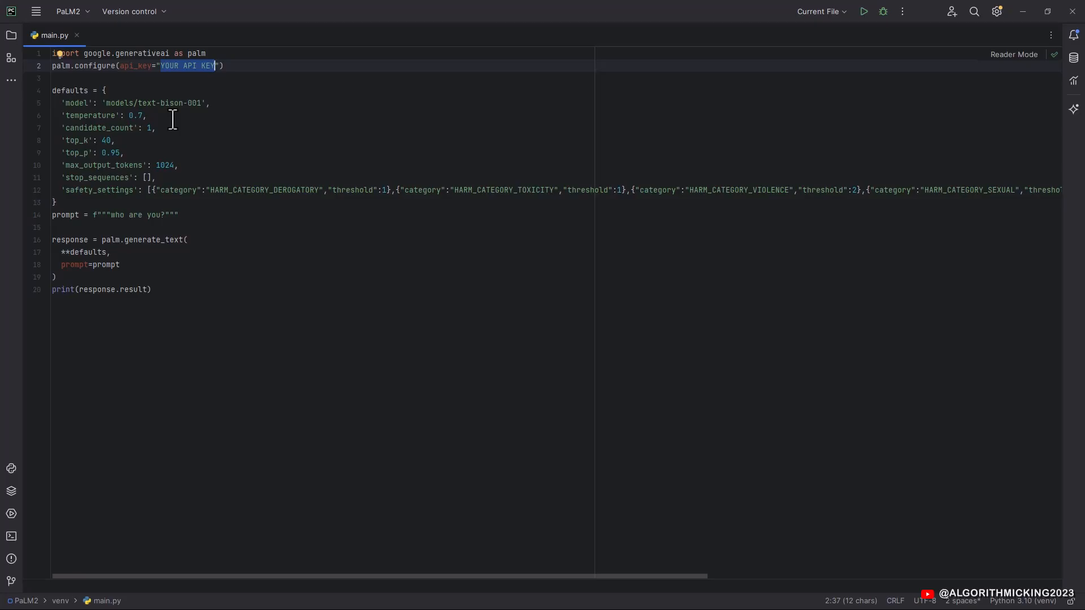
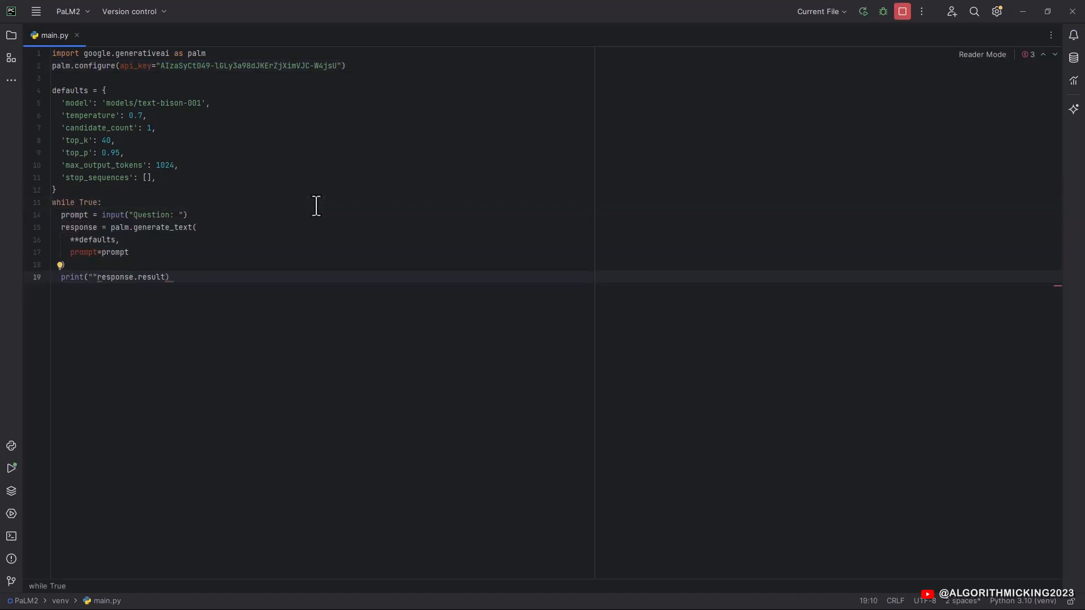
Fill in the API key in main.py, then start the question loop script, stopping and rerunning it.
{"action": "left_click", "coordinate": [862, 11]}
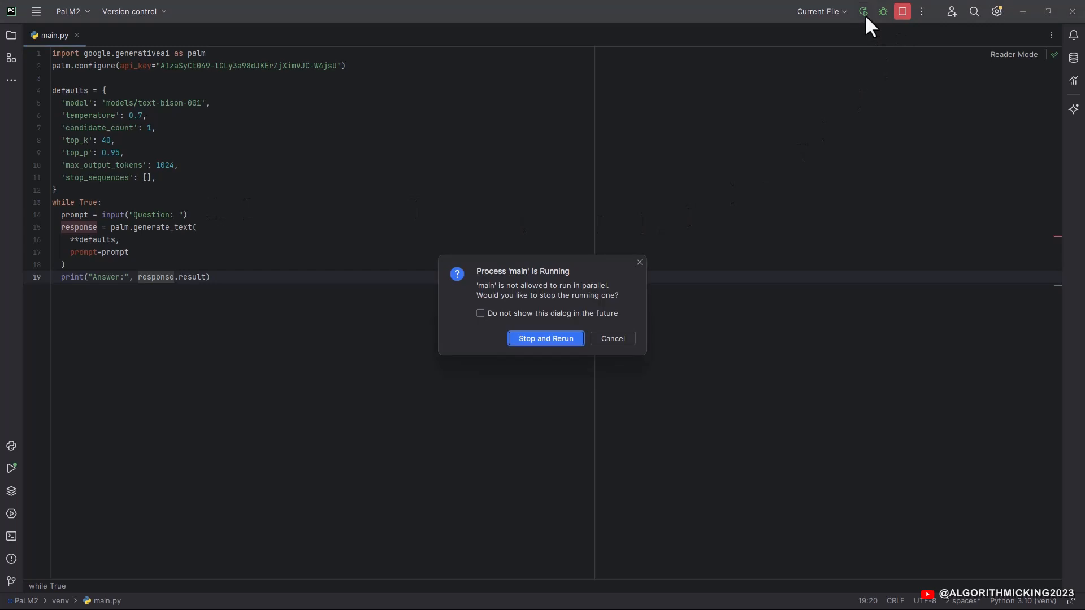
{"action": "left_click", "coordinate": [544, 338]}
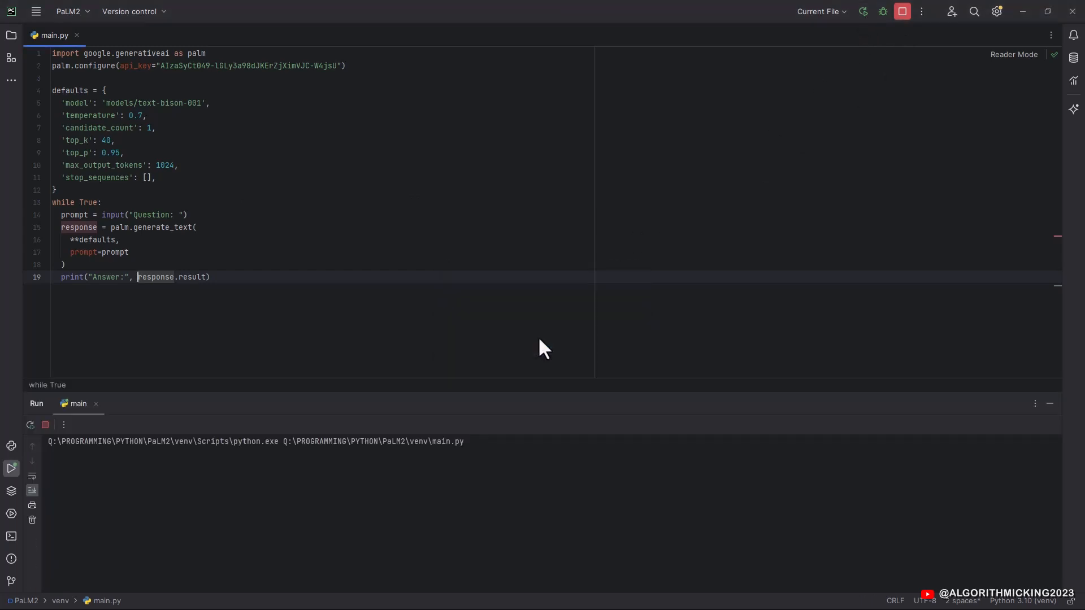
Ask the script "who are u", then begin a second question "can you generate i".
{"action": "type", "text": "who are u"}
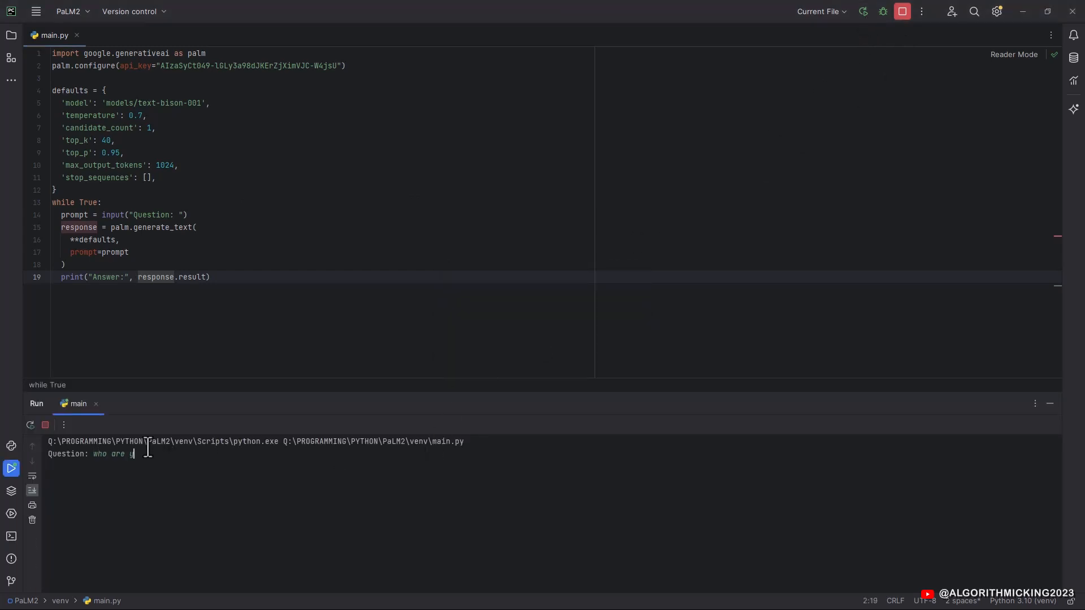
{"action": "type", "text": "can you generate i"}
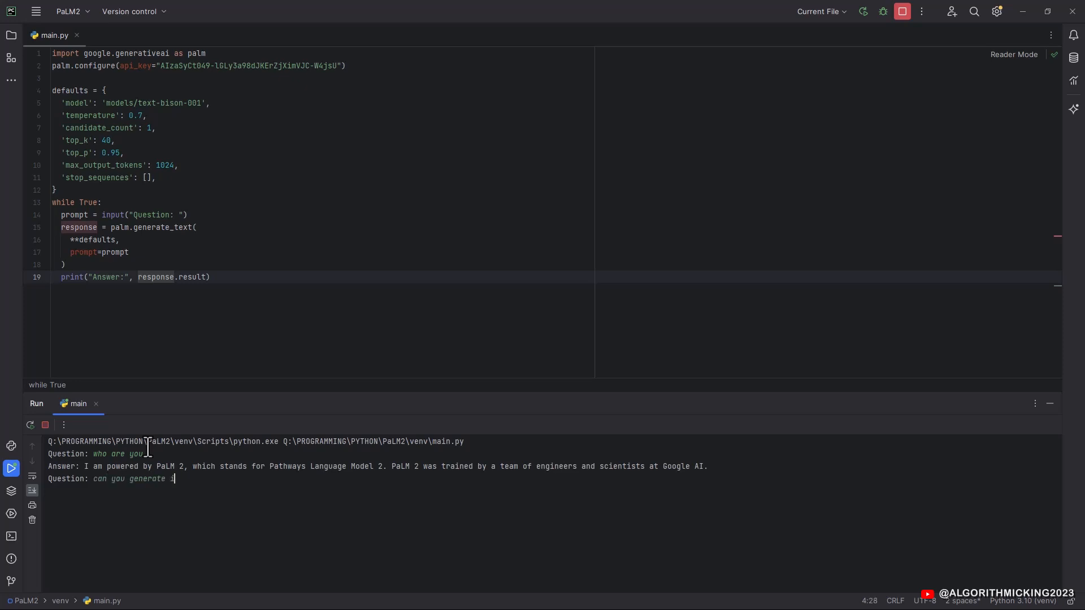